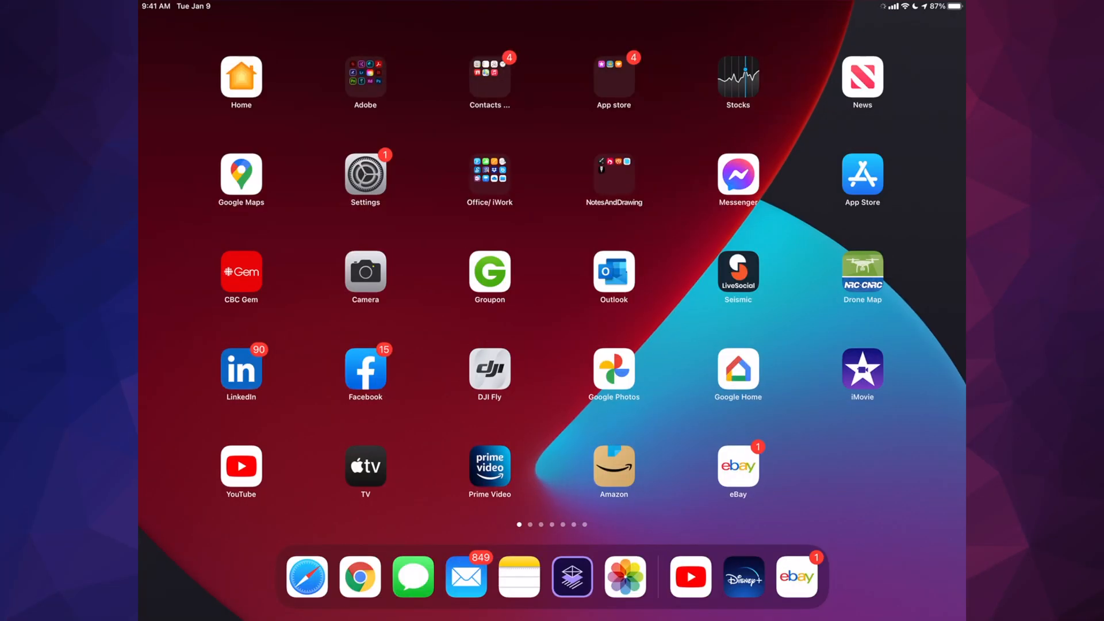
Launch Settings from the Home Screen, landing on the General page.
left_click(365, 173)
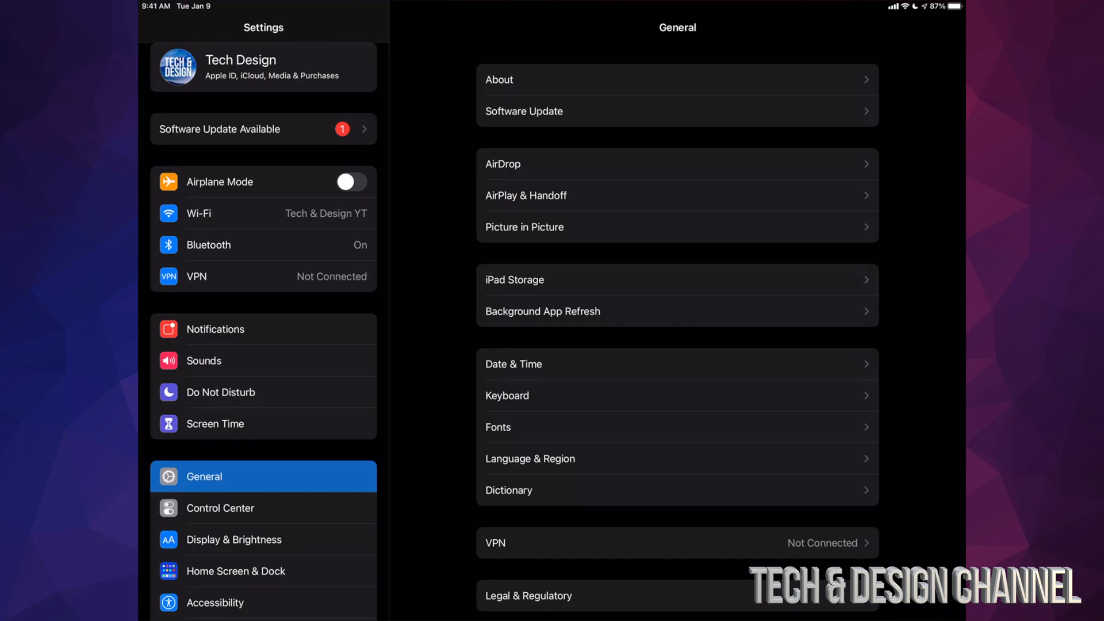
Go to Software Update, where iPadOS 14.6 is listed as available.
left_click(525, 110)
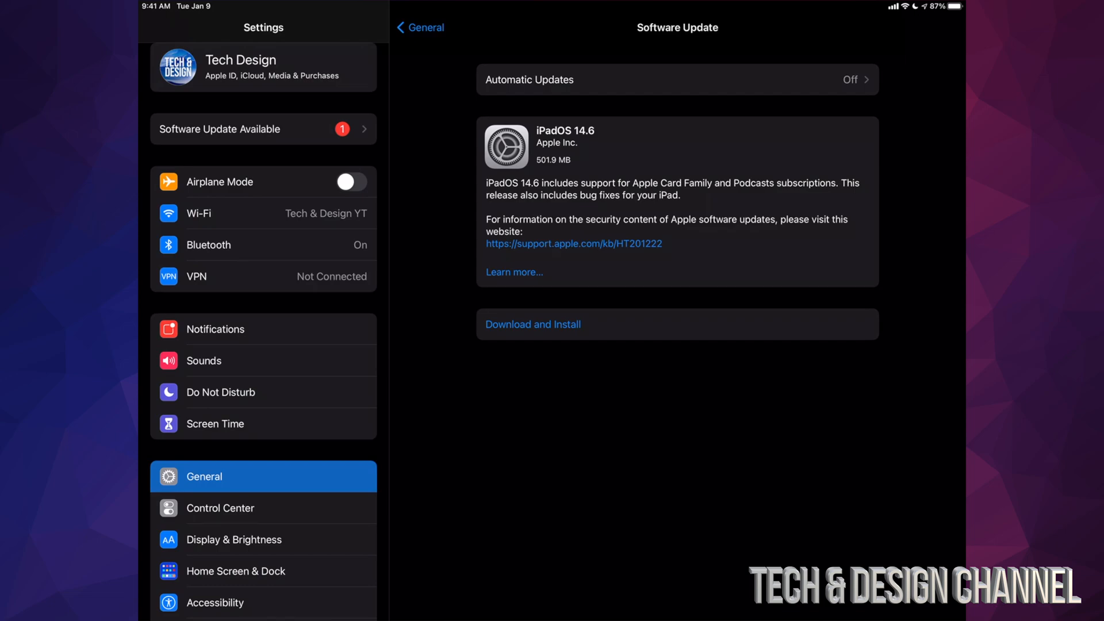
Choose Download and Install and confirm, starting the iPadOS 14.6 download.
left_click(532, 324)
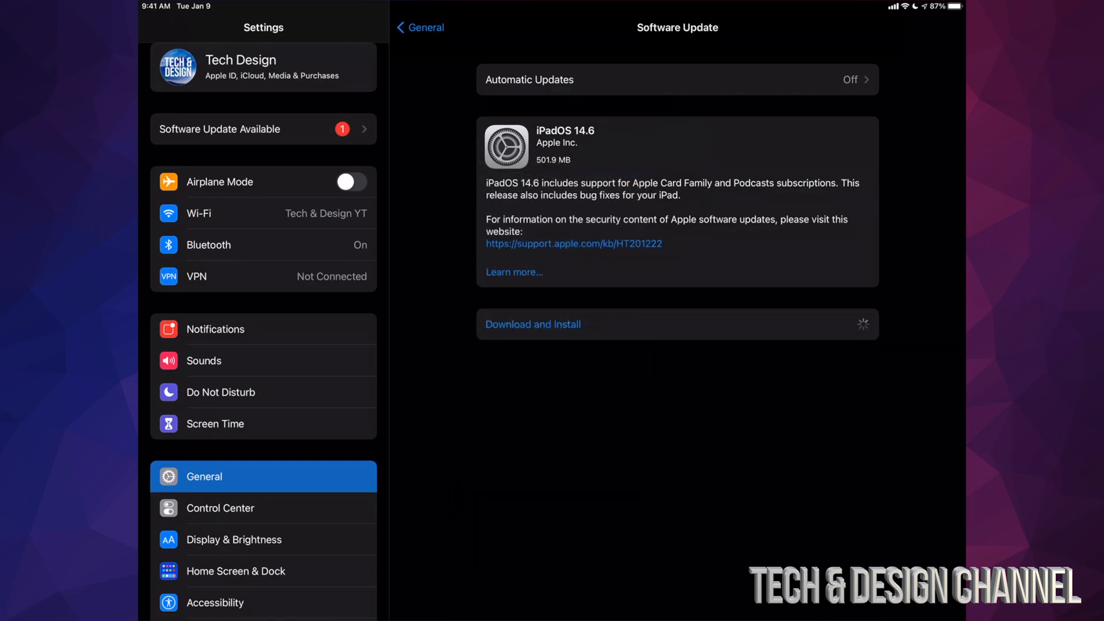
left_click(533, 325)
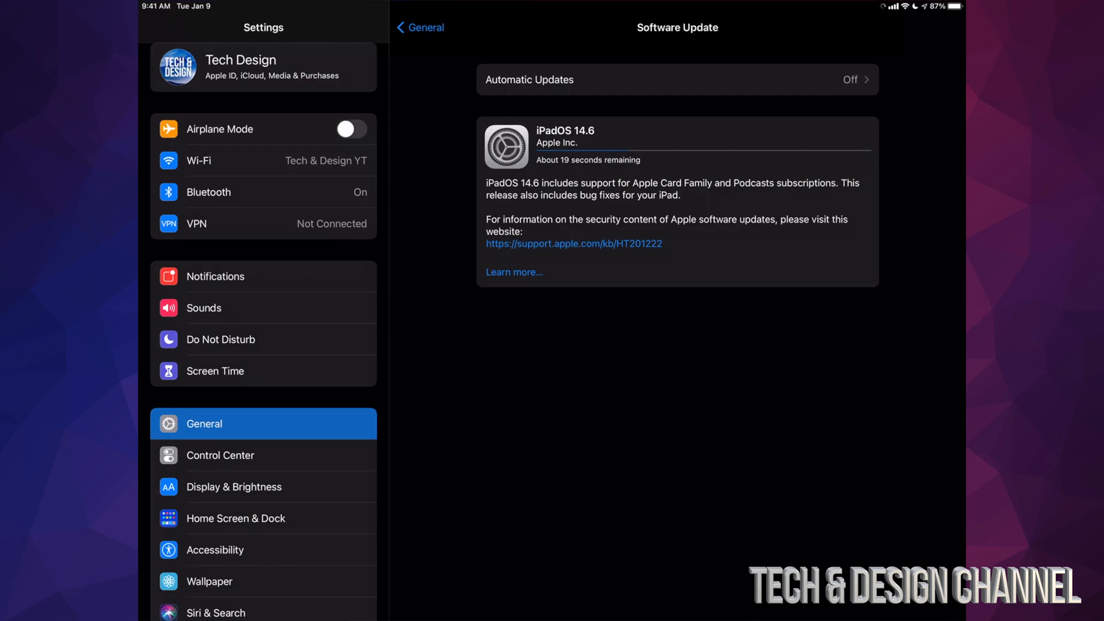
left_click(515, 271)
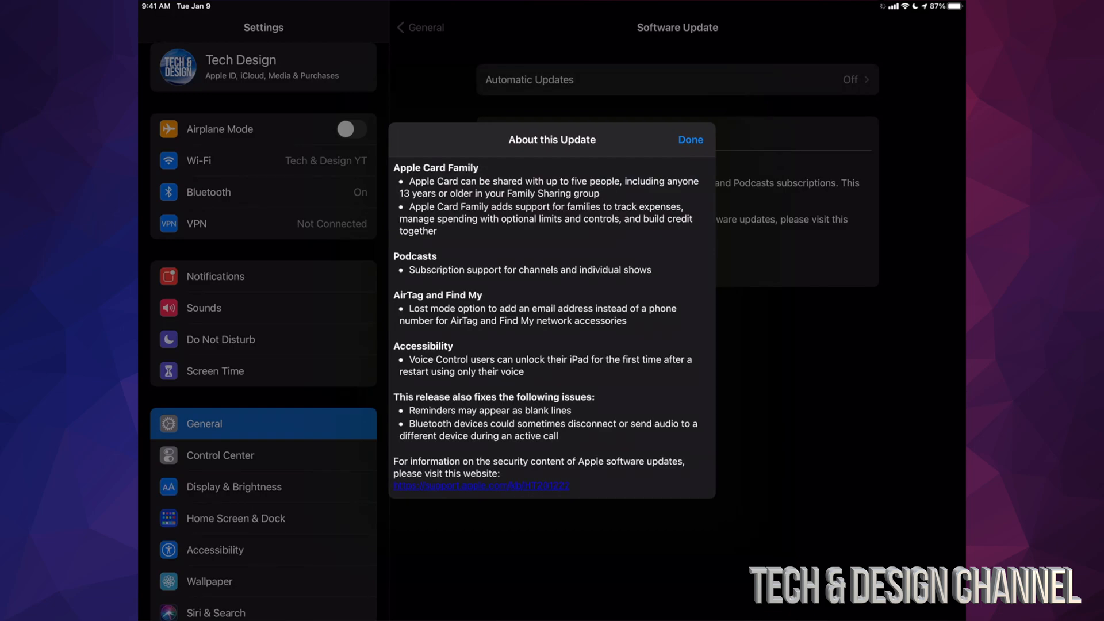
scroll("up", 3)
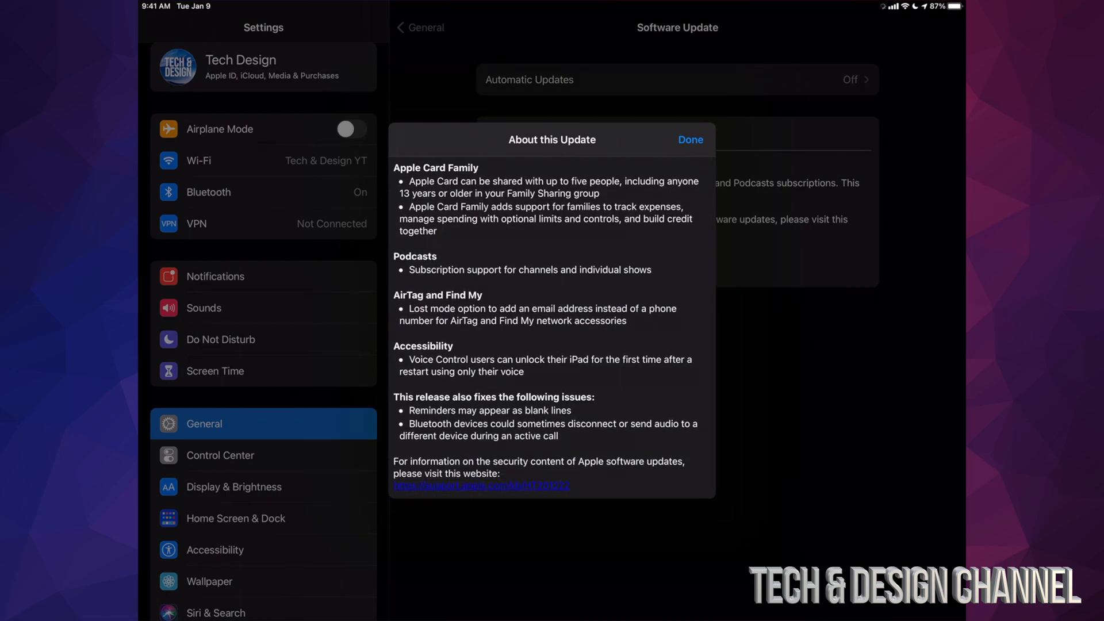
left_click(690, 139)
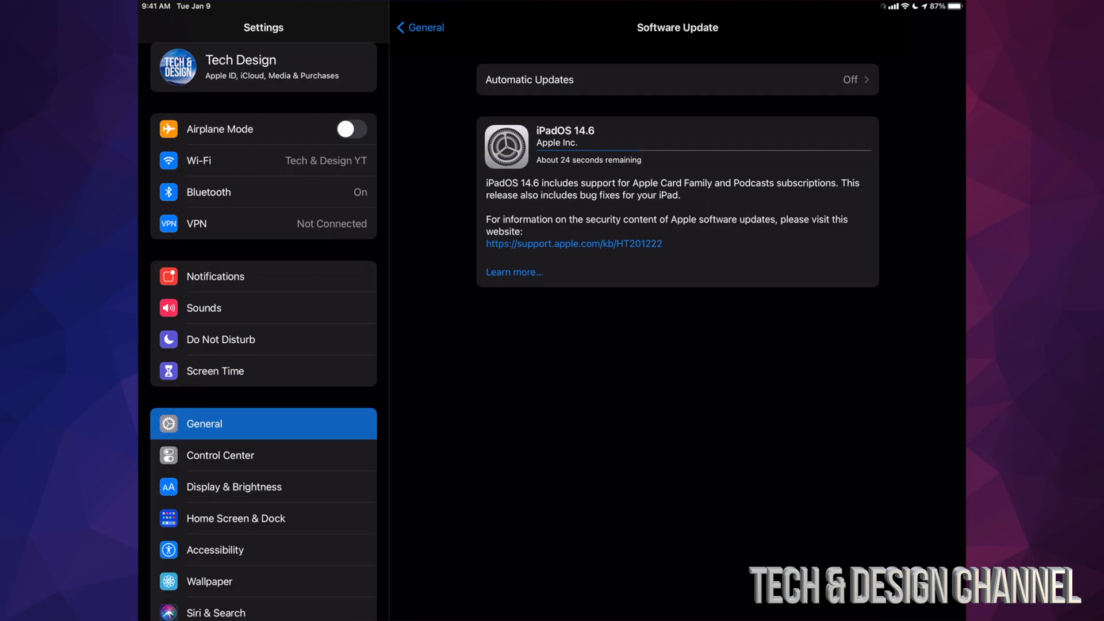